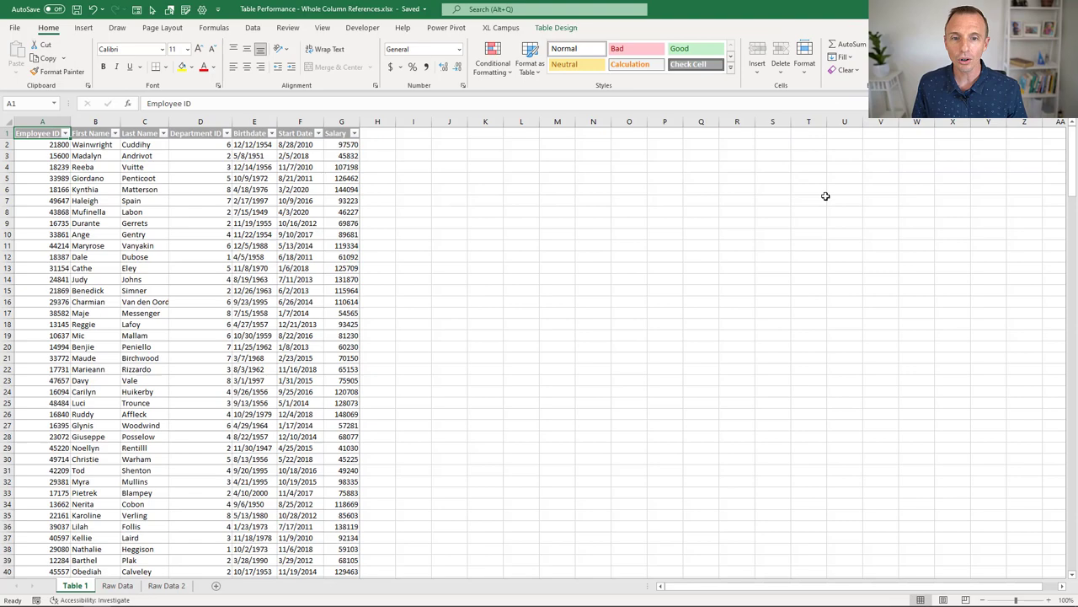
Switch to the Raw Data sheet of employee records after scrolling through the workbook.
{"action": "scroll", "scroll_direction": "down", "scroll_amount": 3}
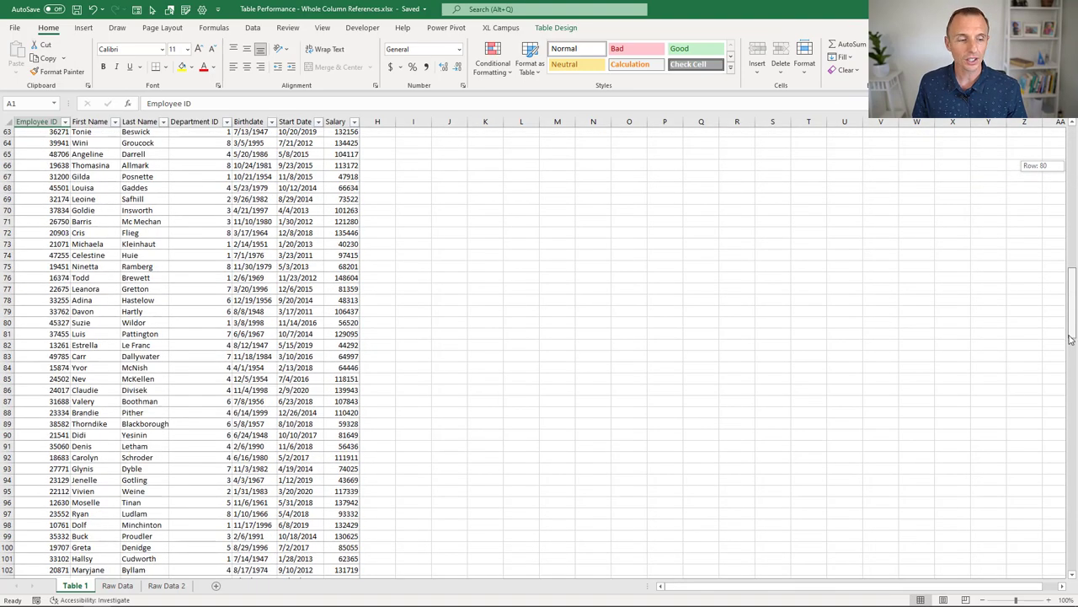
{"action": "scroll", "scroll_direction": "down", "scroll_amount": 3}
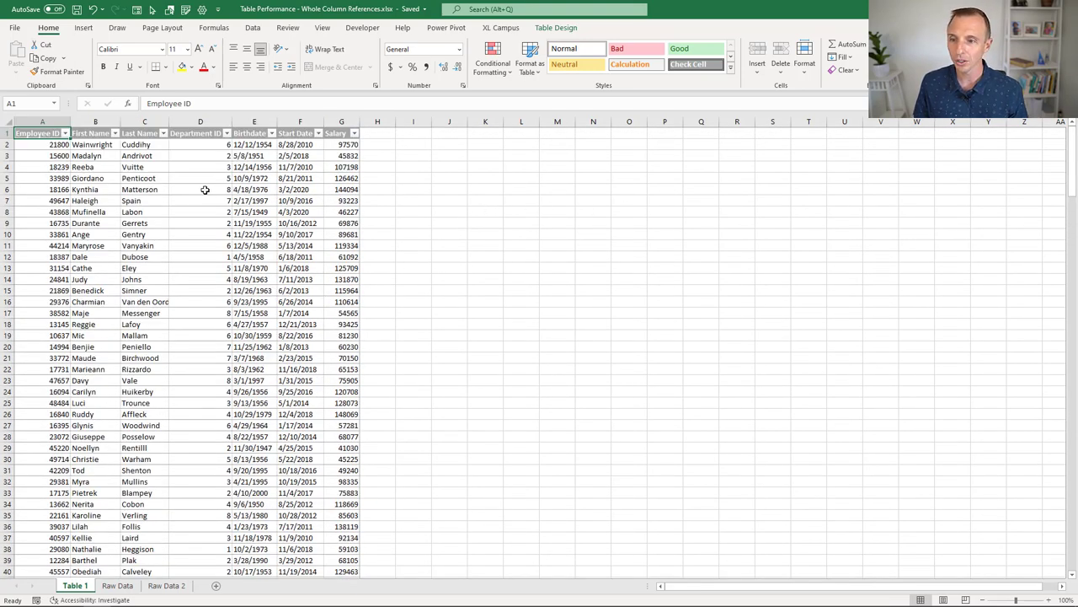
{"action": "scroll", "scroll_direction": "down", "scroll_amount": 3}
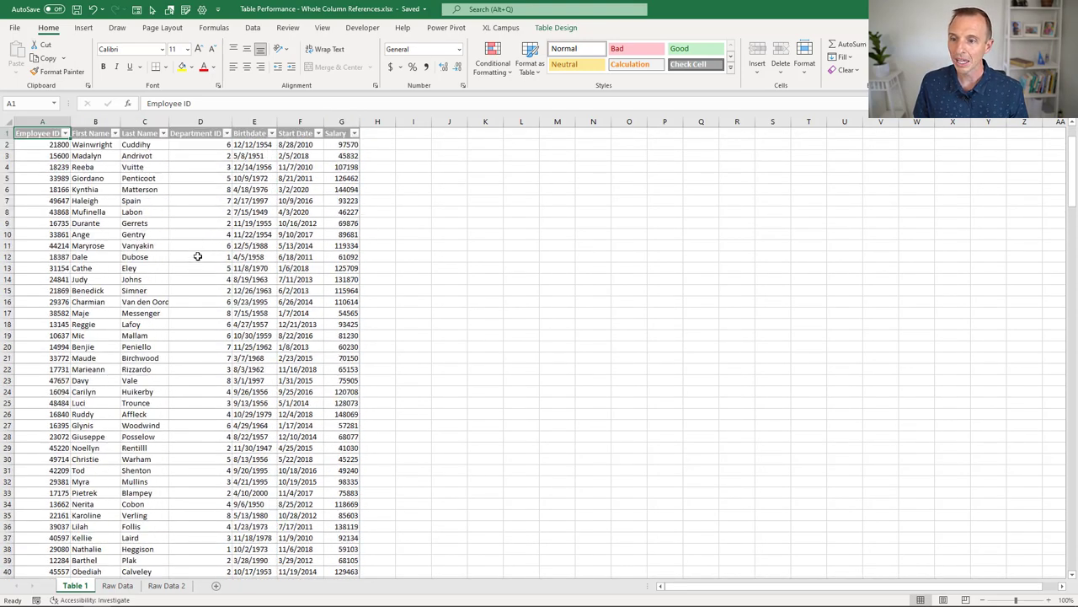
{"action": "left_click", "coordinate": [118, 584]}
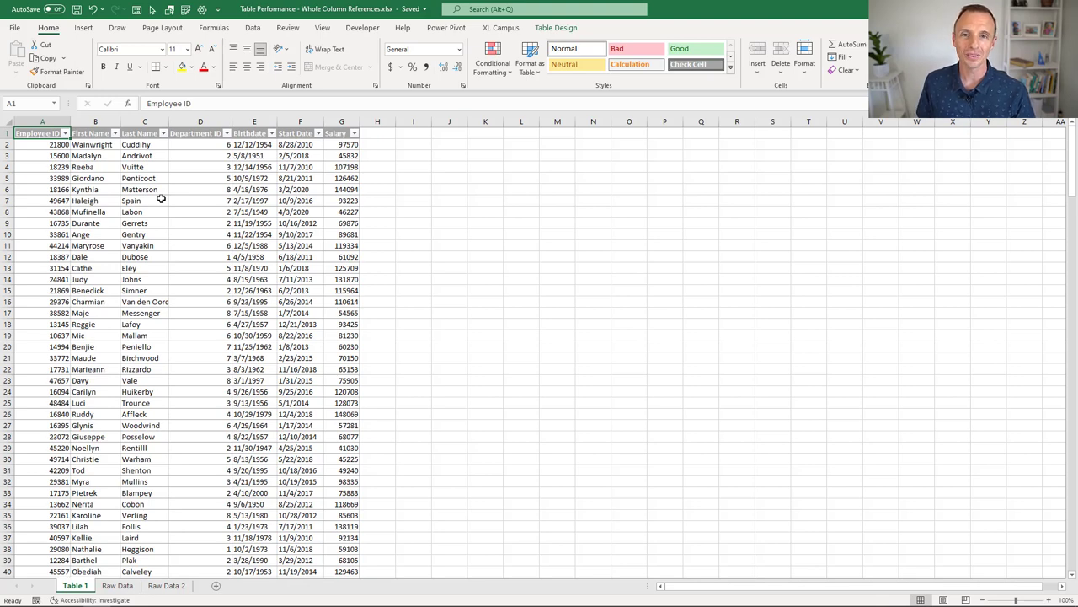
{"action": "mouse_move", "coordinate": [141, 394]}
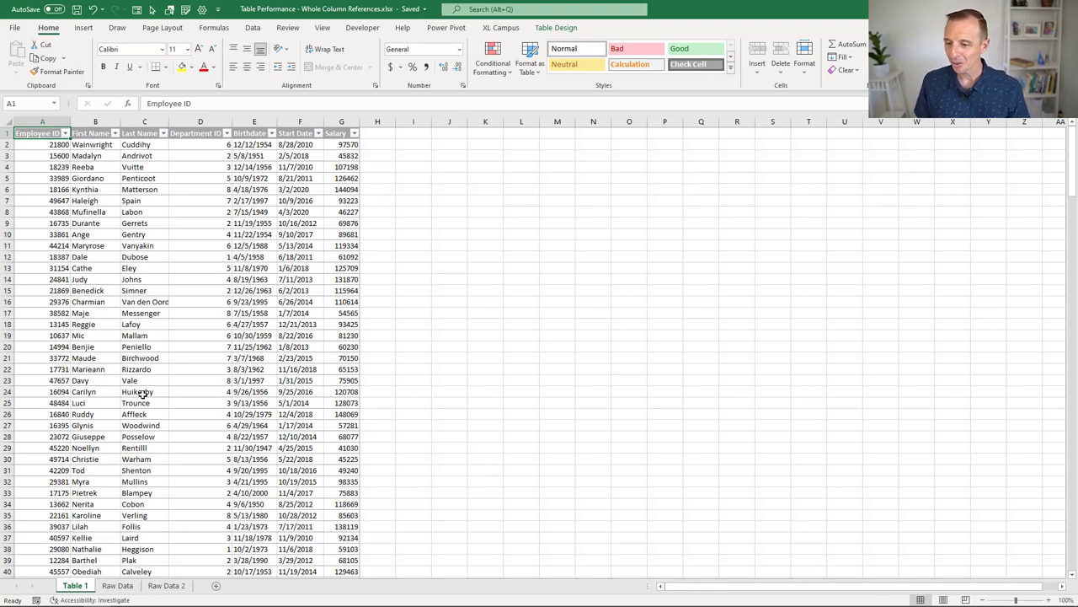
{"action": "left_click", "coordinate": [118, 587]}
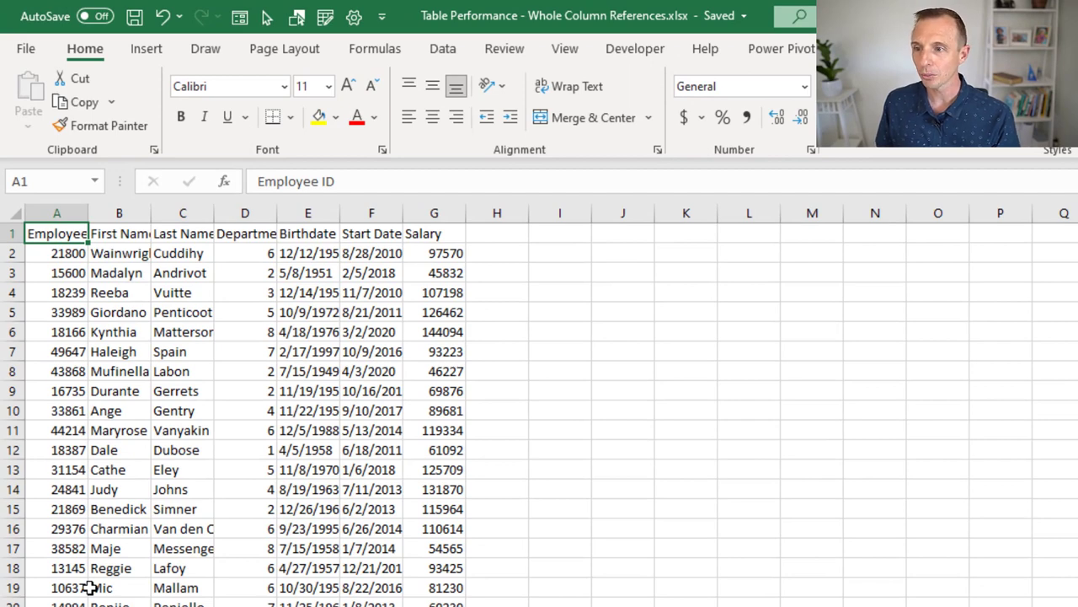
{"action": "mouse_move", "coordinate": [64, 411]}
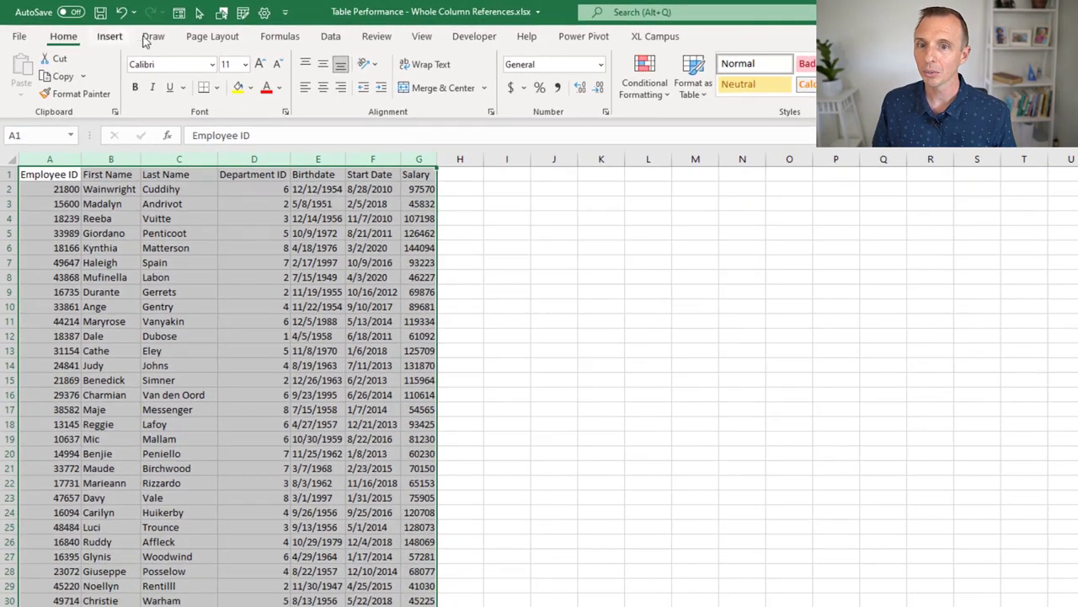
Format columns $A:$G as a styled table with 'My table has headers' checked.
{"action": "left_click", "coordinate": [692, 75]}
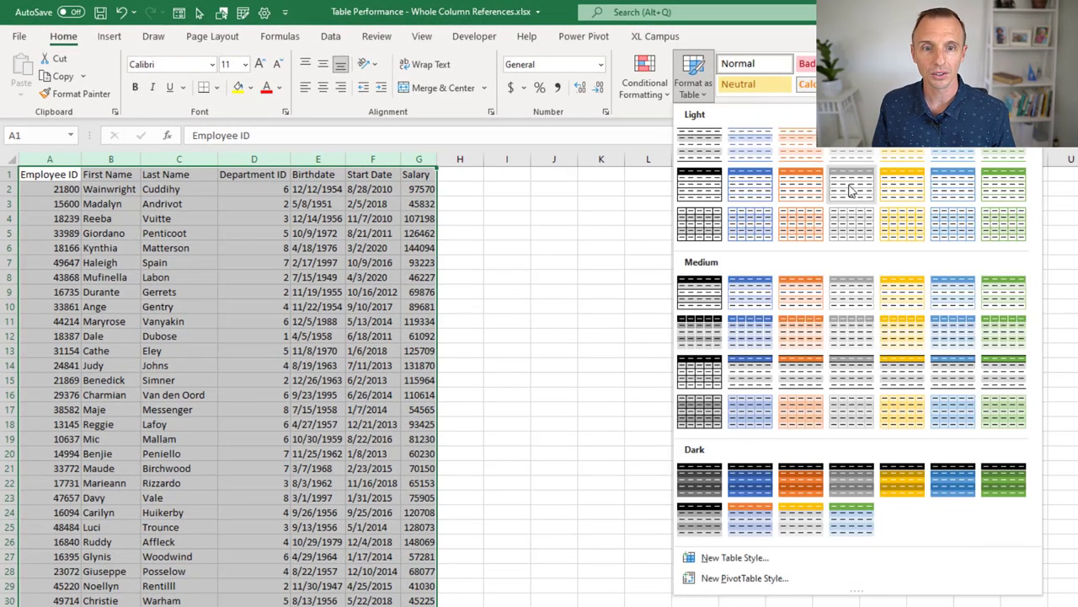
{"action": "right_click", "coordinate": [853, 184]}
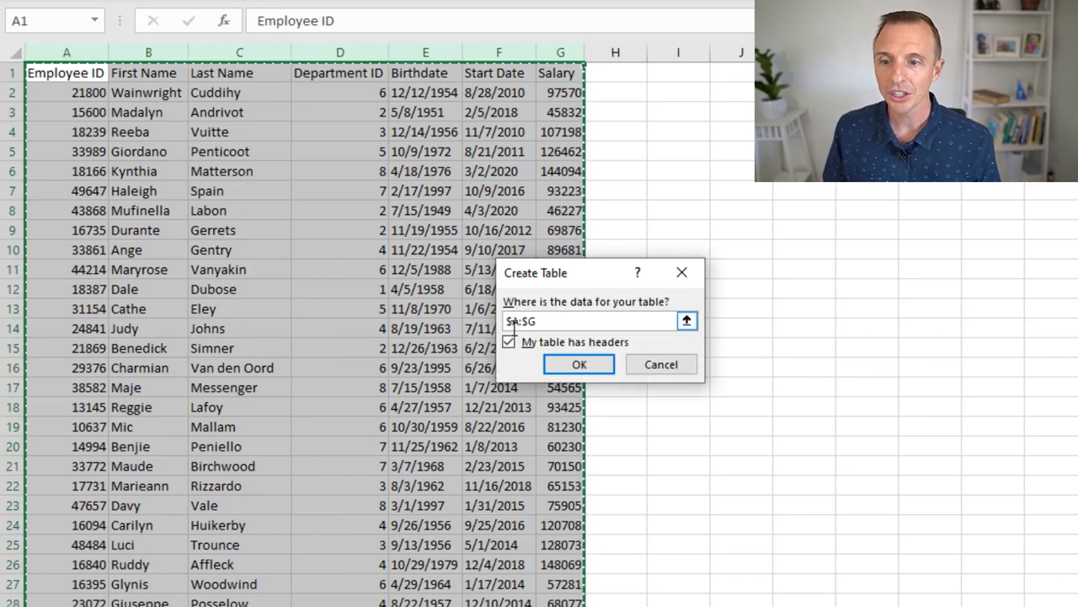
{"action": "mouse_move", "coordinate": [536, 337]}
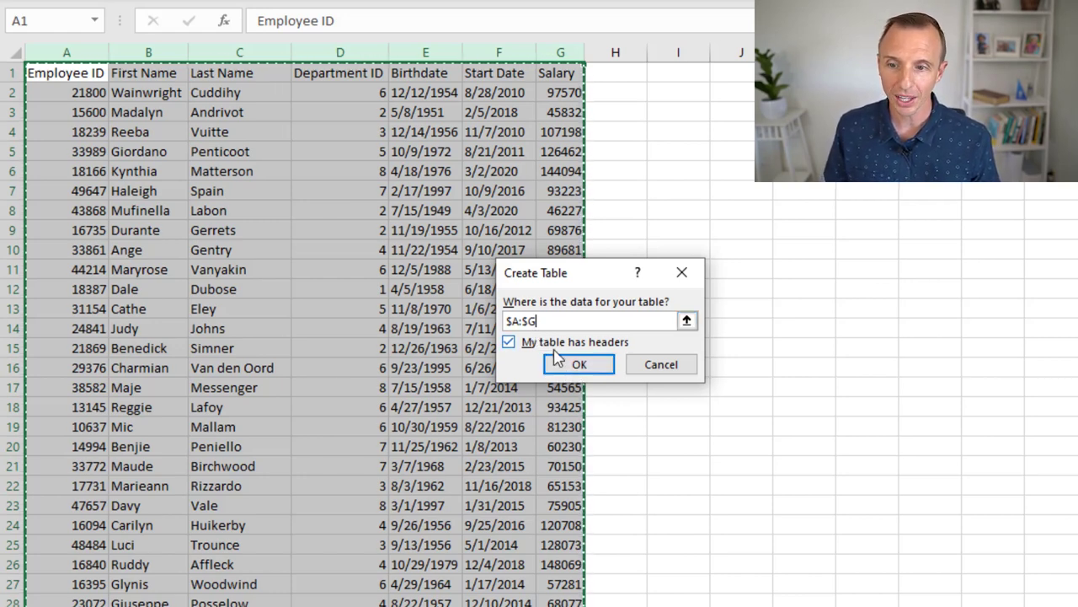
{"action": "left_click", "coordinate": [580, 364]}
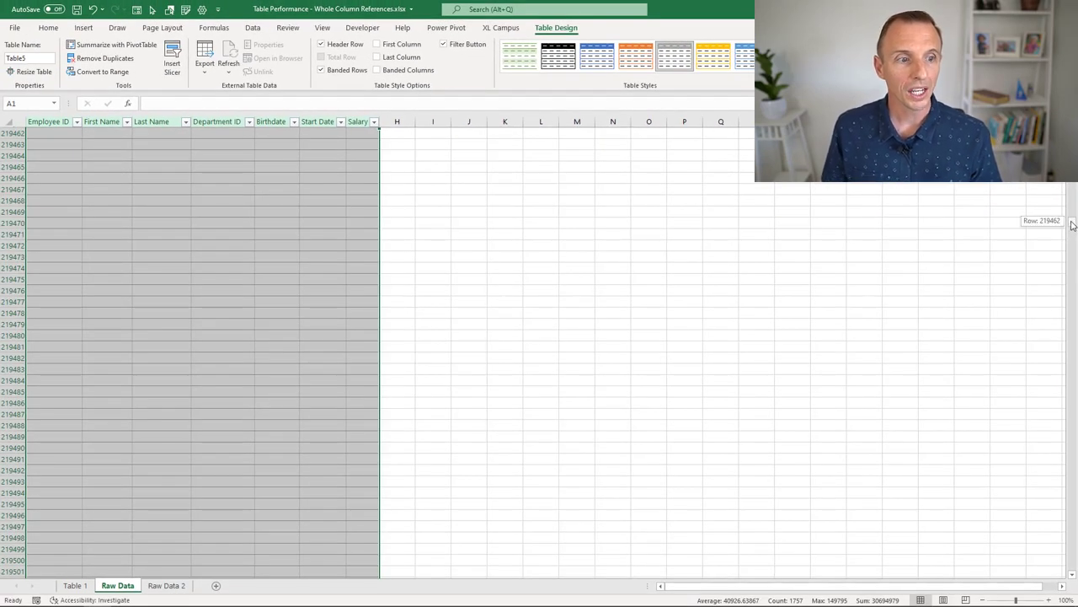
{"action": "left_click_drag", "start_coordinate": [1072, 223], "coordinate": [1072, 578]}
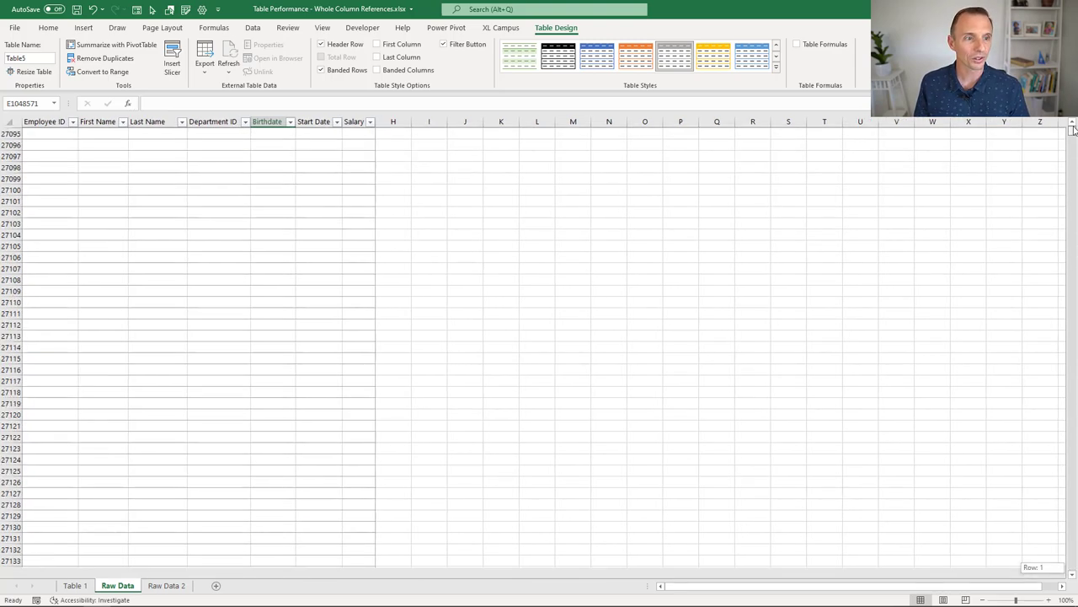
{"action": "key", "text": "ctrl+Home"}
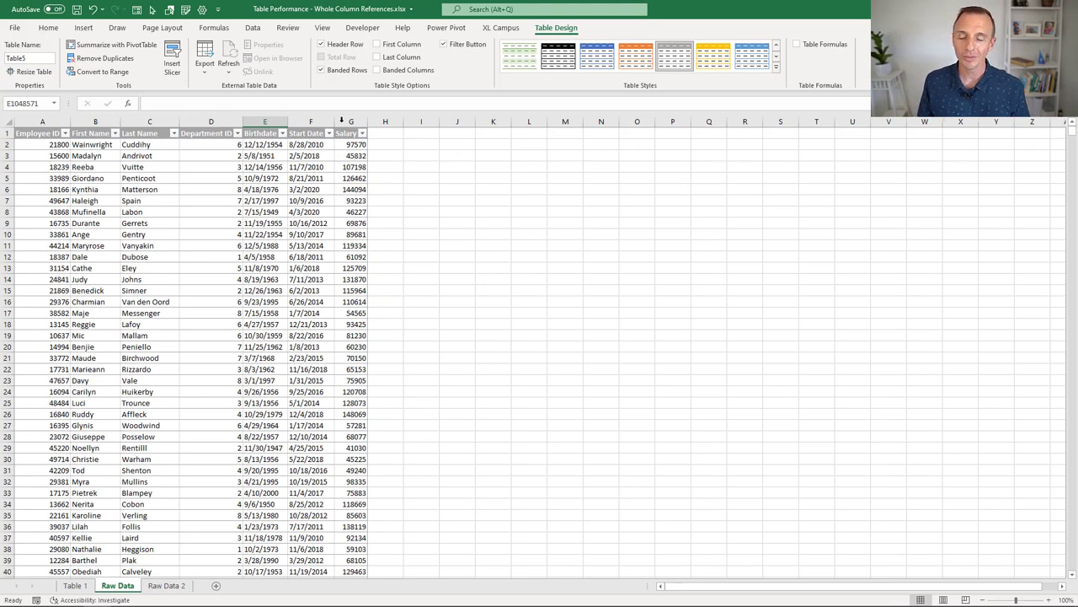
{"action": "left_click", "coordinate": [77, 10]}
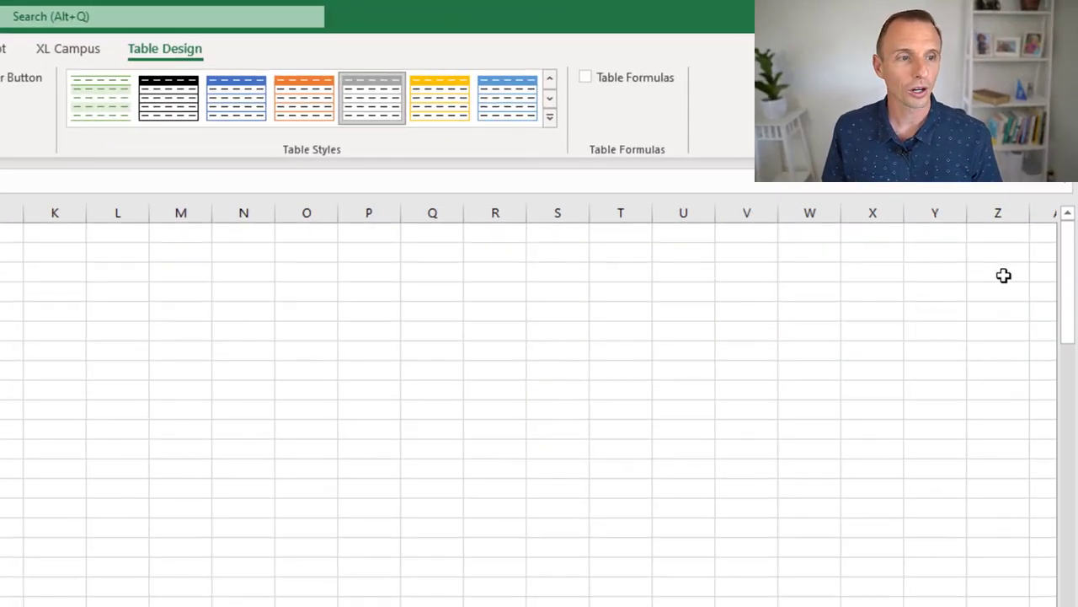
{"action": "mouse_move", "coordinate": [1070, 250]}
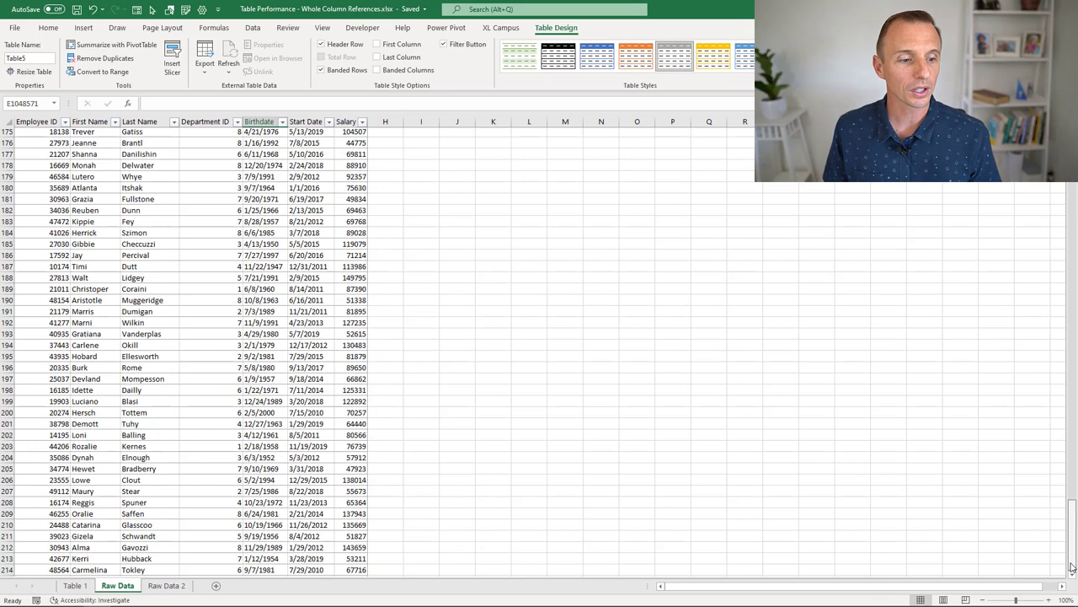
{"action": "scroll", "scroll_direction": "down", "scroll_amount": 3}
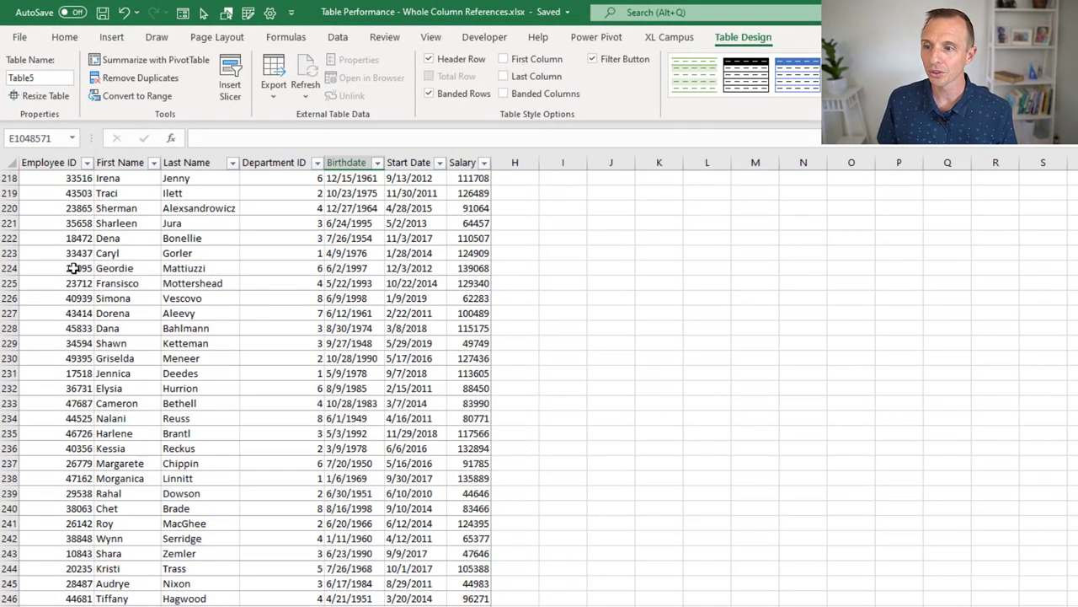
{"action": "key", "text": "ctrl+Up"}
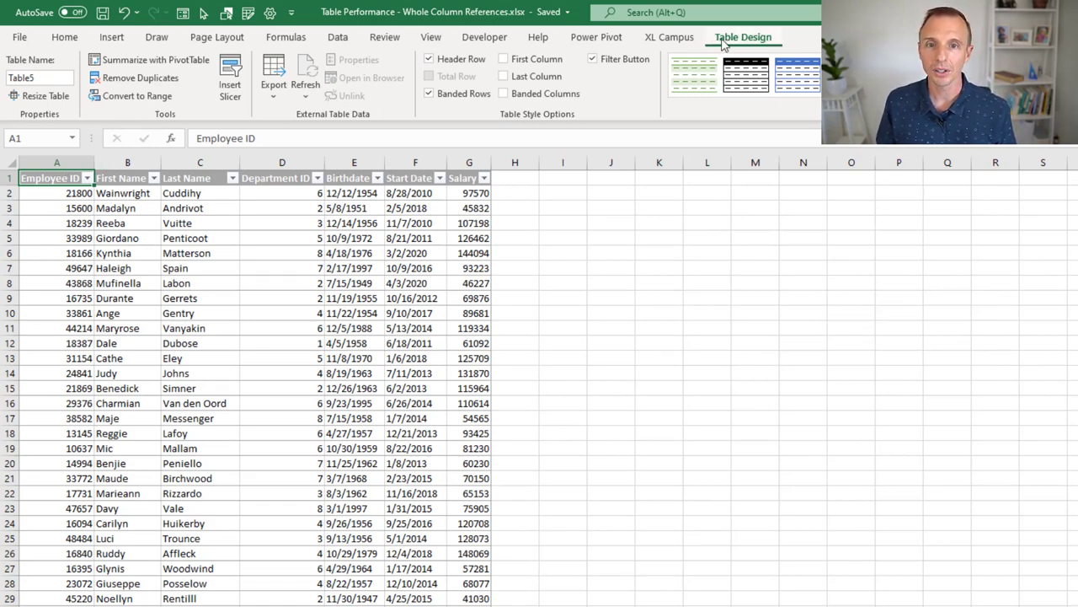
{"action": "mouse_move", "coordinate": [45, 94]}
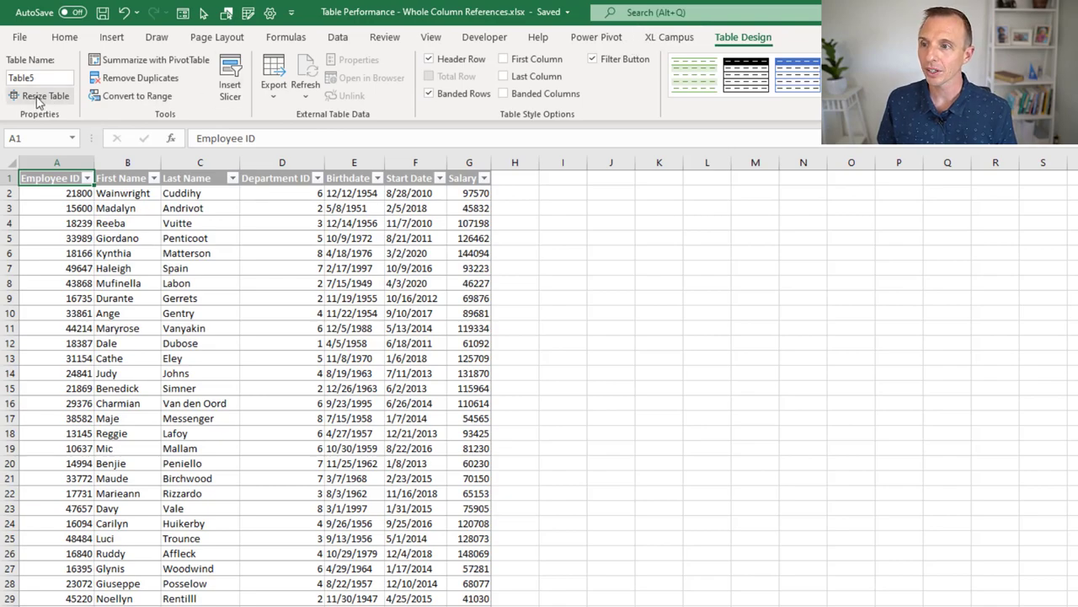
Resize the employee table to the range $A$1:$G$251 via Resize Table.
{"action": "left_click", "coordinate": [40, 94]}
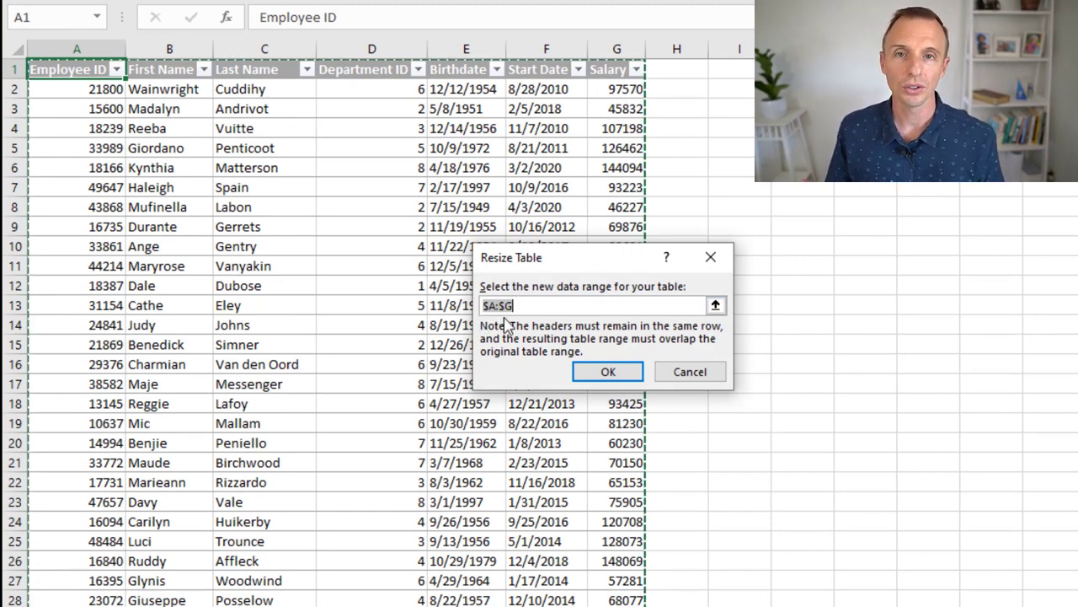
{"action": "mouse_move", "coordinate": [327, 256]}
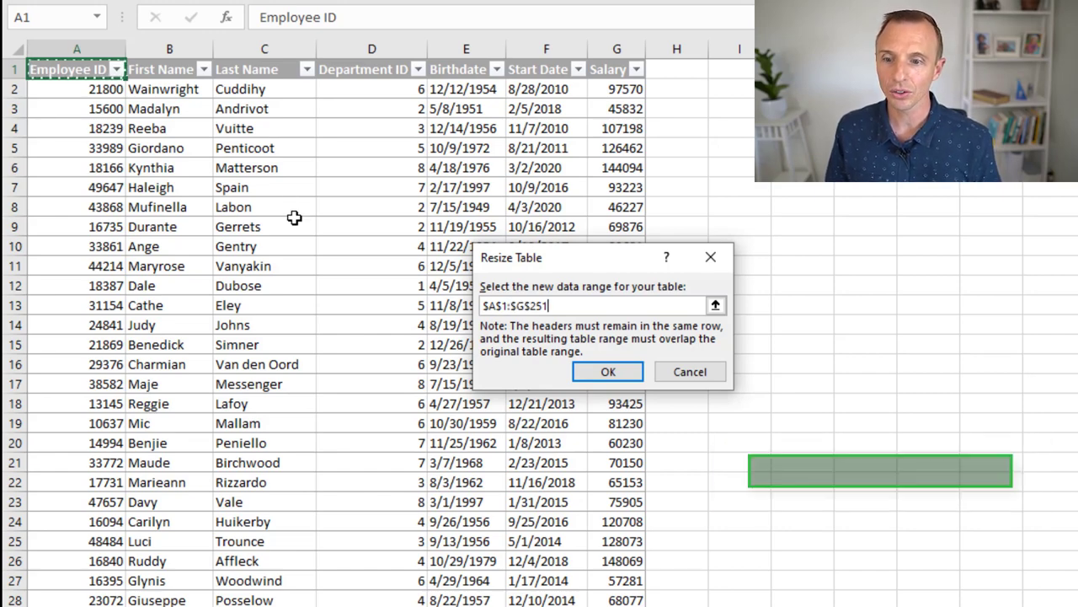
{"action": "scroll", "scroll_direction": "down", "scroll_amount": 3}
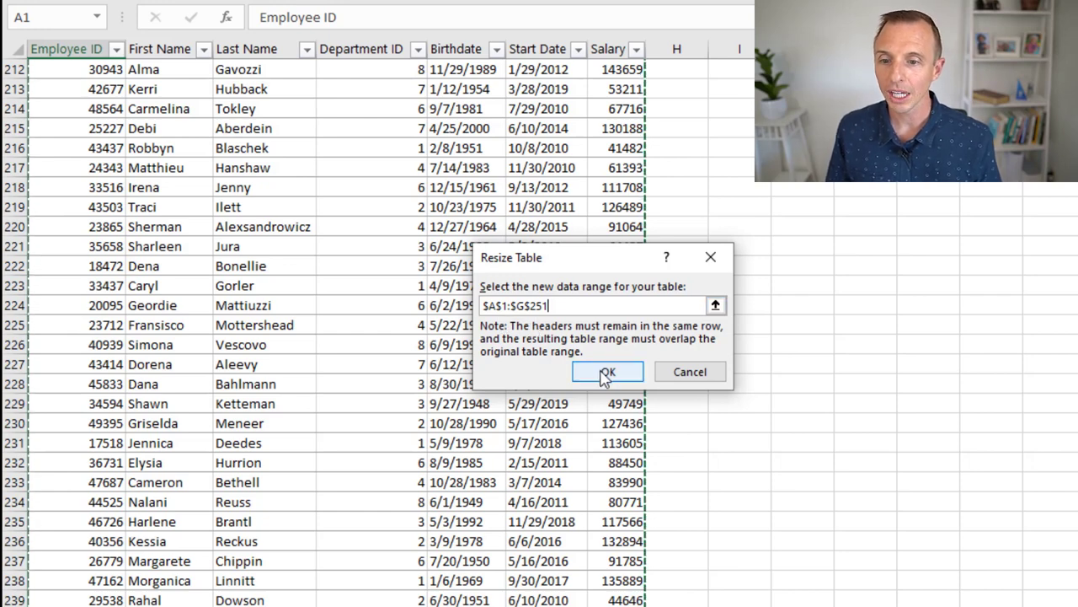
{"action": "left_click", "coordinate": [607, 373]}
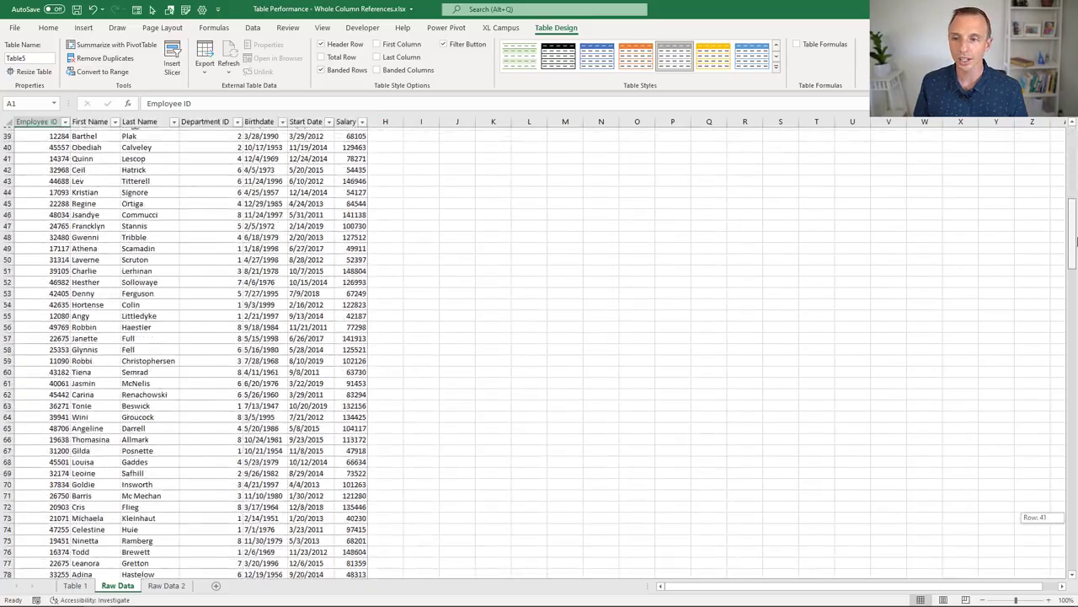
{"action": "scroll", "scroll_direction": "up", "scroll_amount": 3}
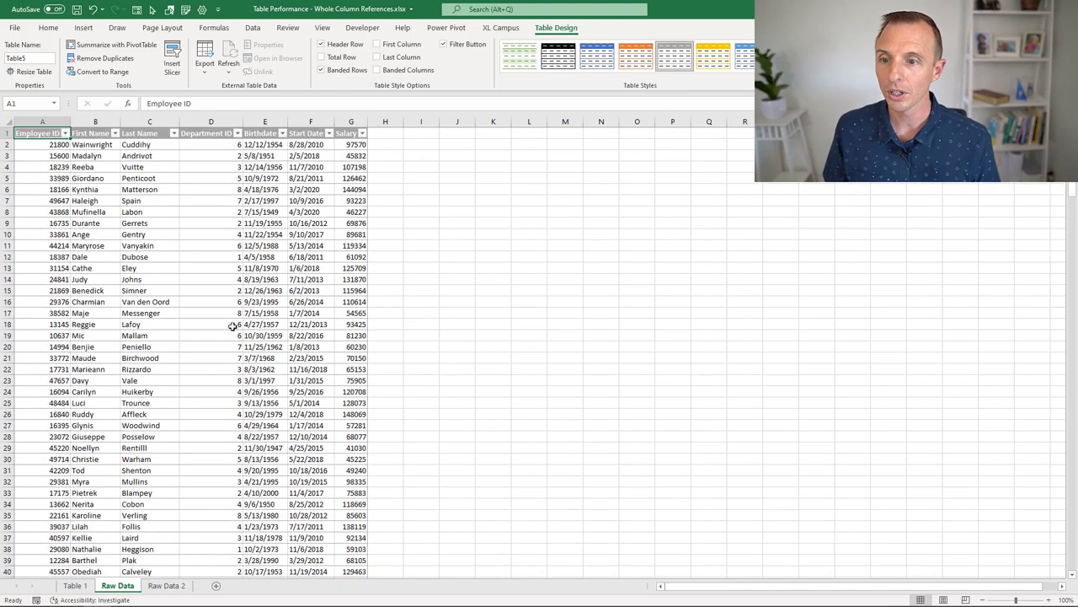
{"action": "left_click", "coordinate": [165, 587]}
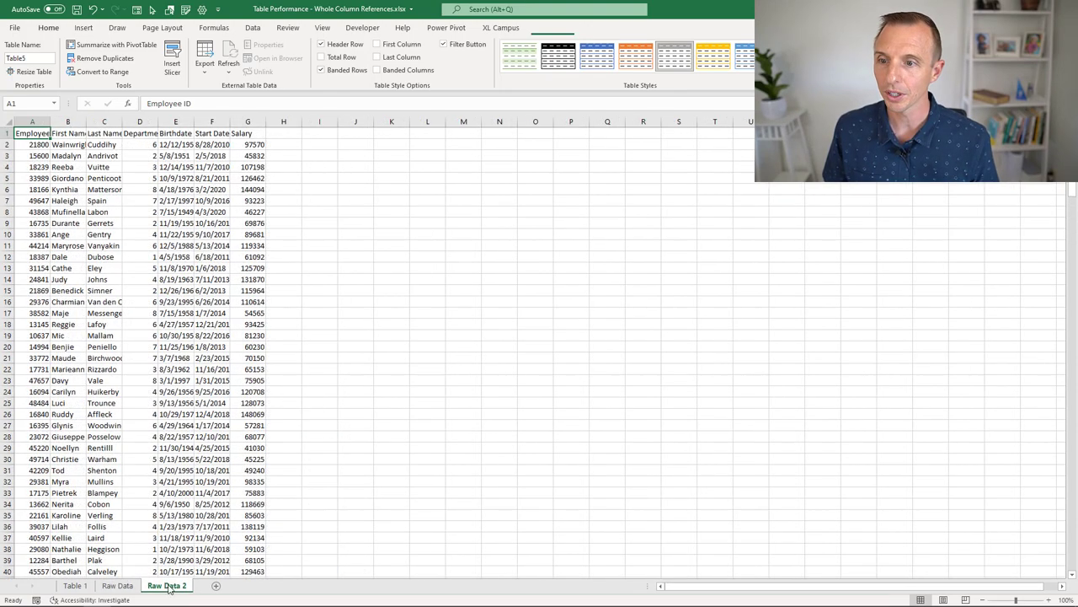
{"action": "left_click", "coordinate": [118, 585]}
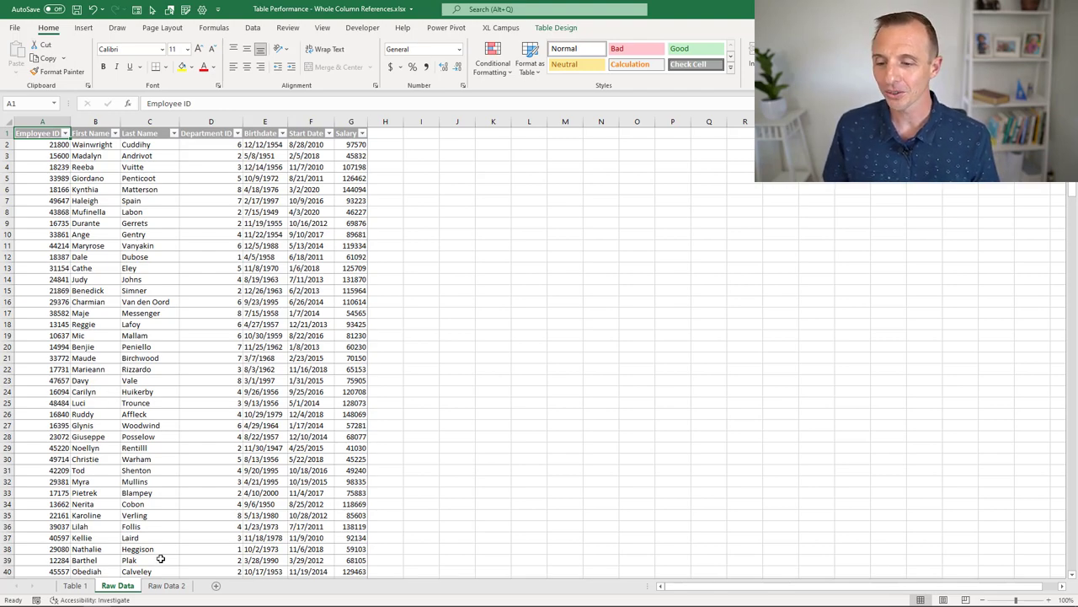
Switch to Raw Data 2 and select a single cell (E2) inside the plain employee data.
{"action": "left_click", "coordinate": [167, 600]}
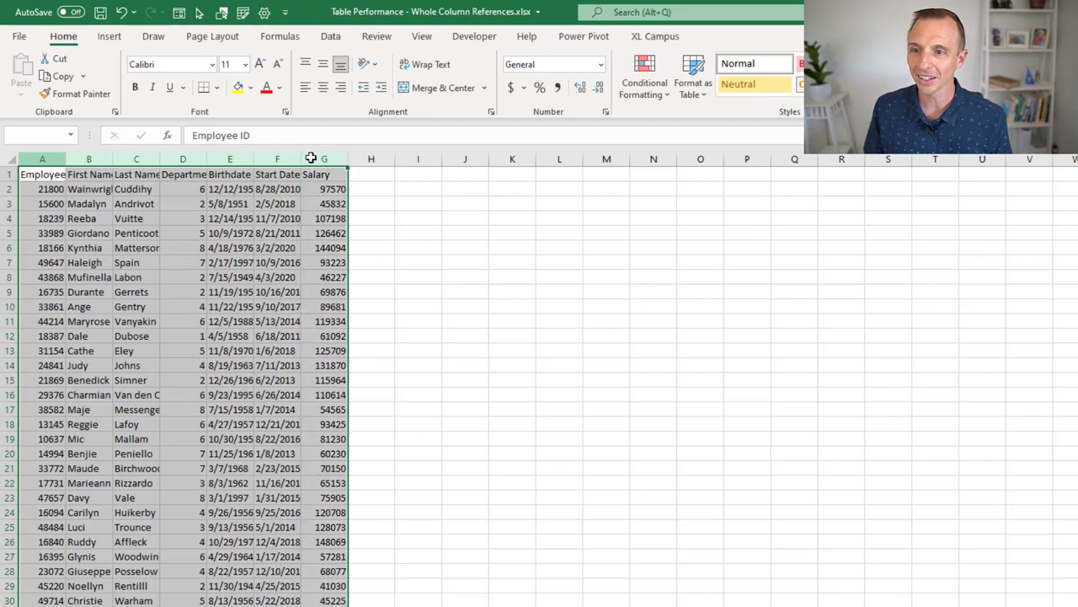
{"action": "left_click", "coordinate": [42, 173]}
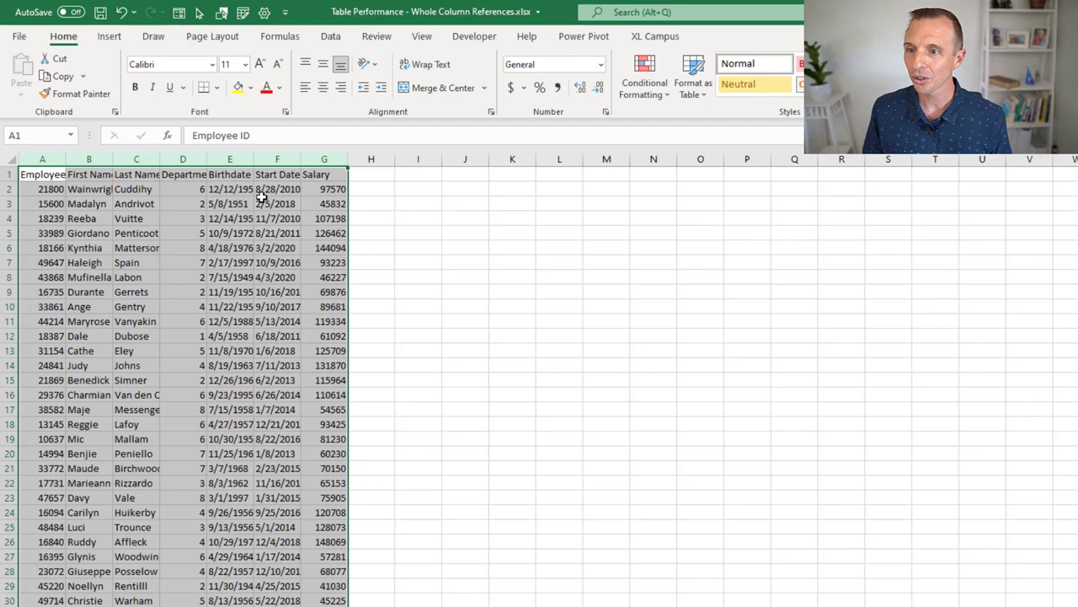
{"action": "left_click", "coordinate": [230, 188]}
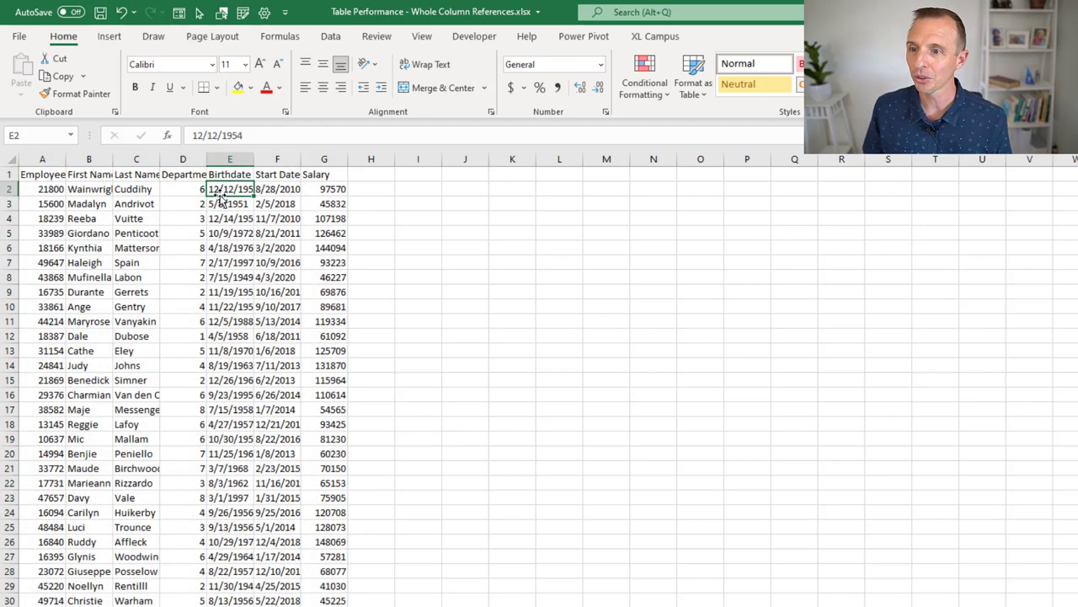
{"action": "mouse_move", "coordinate": [196, 205]}
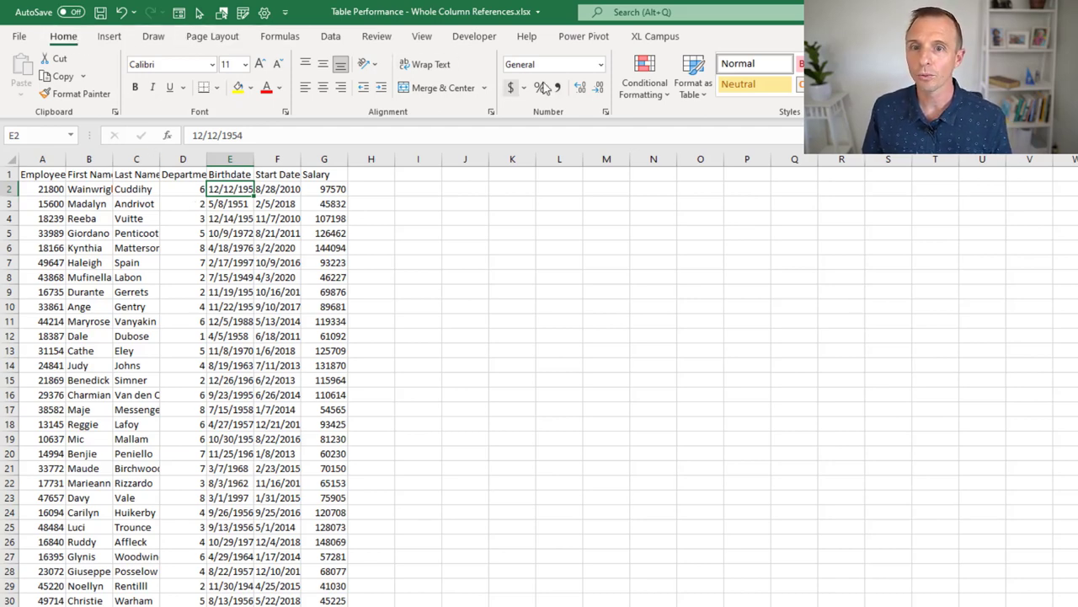
Format the detected range $A$1:$G$251 as a styled table with headers from that one cell.
{"action": "left_click", "coordinate": [692, 75]}
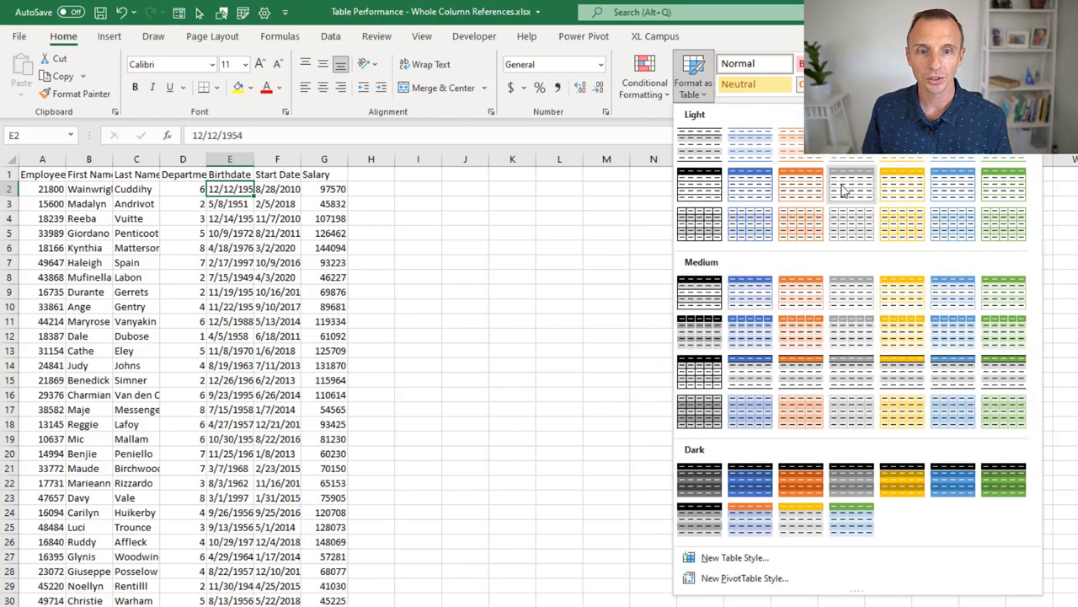
{"action": "left_click", "coordinate": [851, 184]}
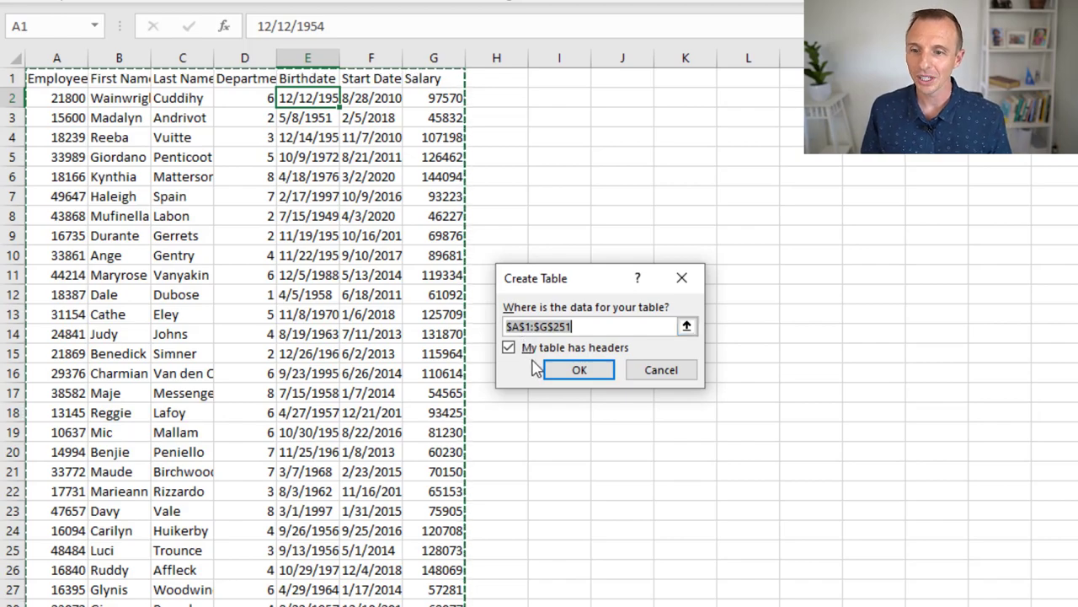
{"action": "left_click", "coordinate": [580, 371]}
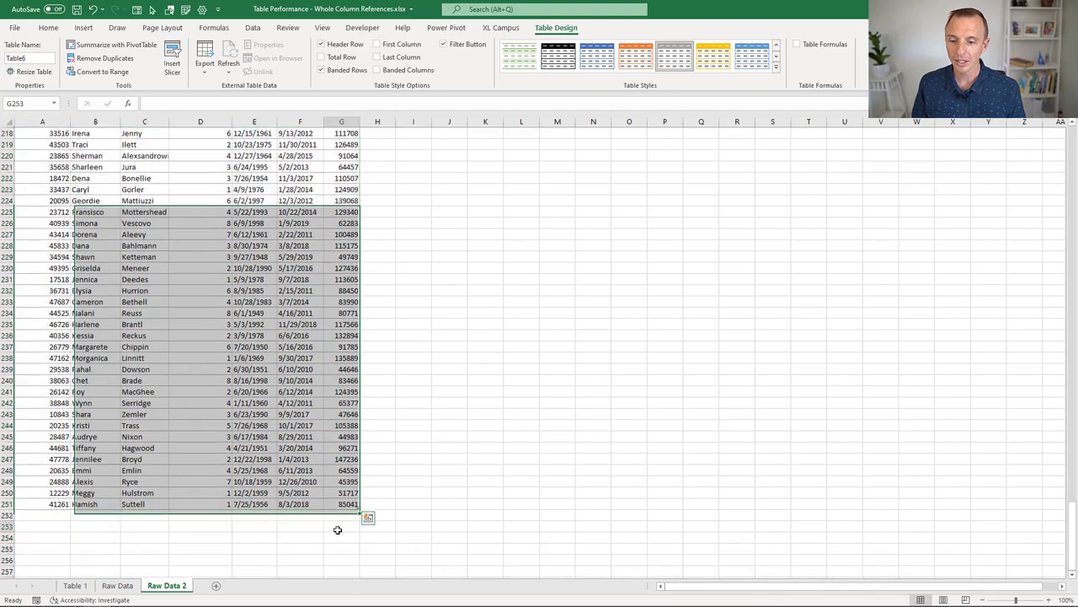
{"action": "left_click", "coordinate": [47, 27]}
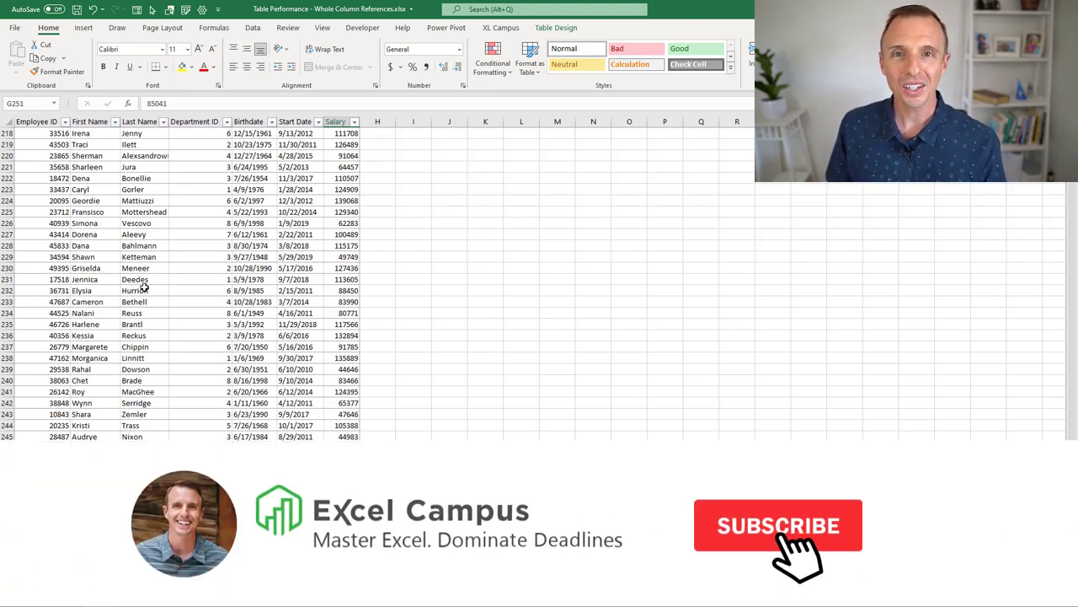
{"action": "left_click", "coordinate": [778, 526]}
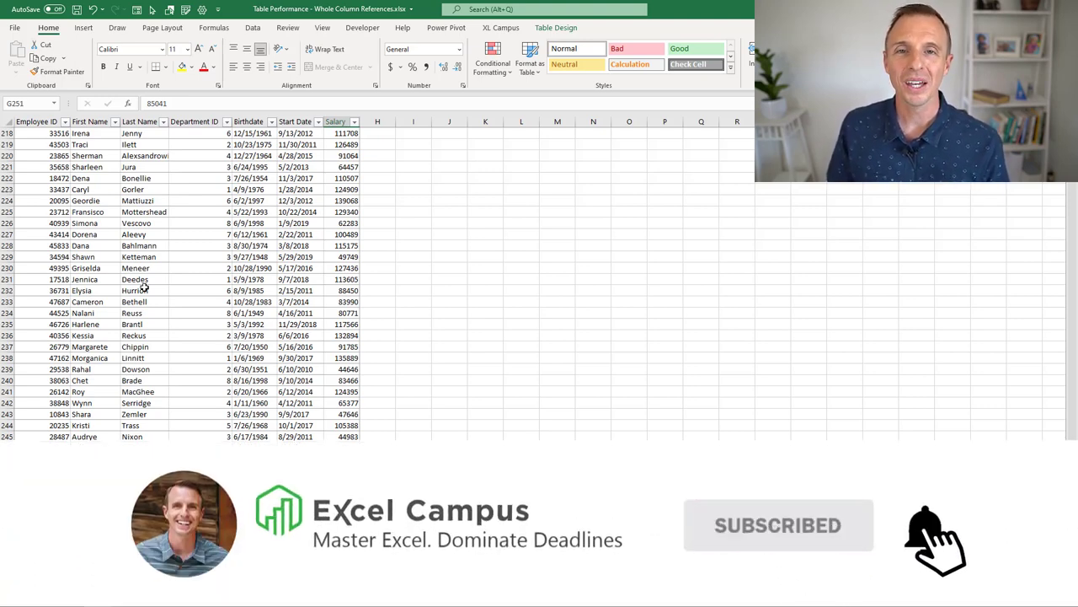